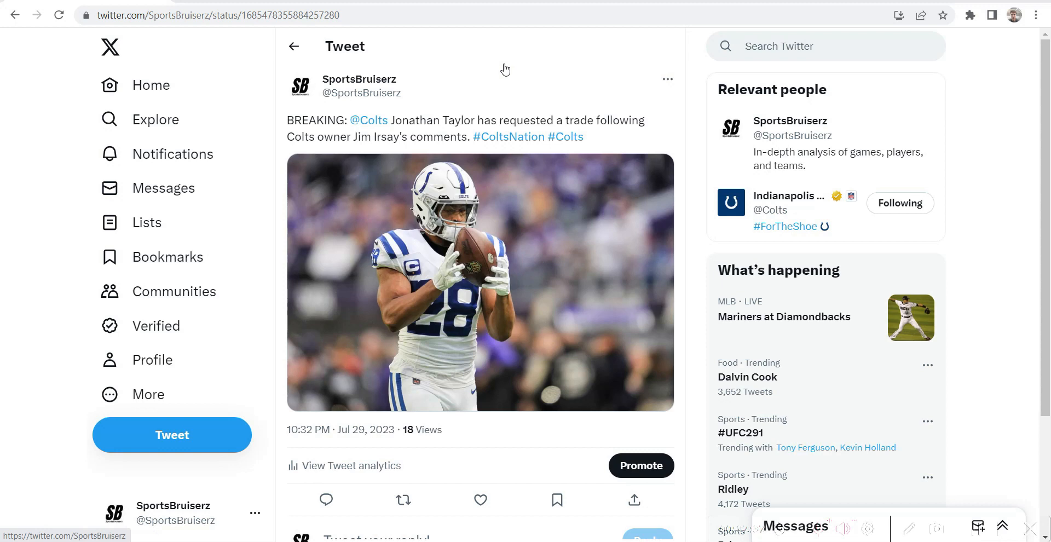
pyautogui.moveTo(292, 188)
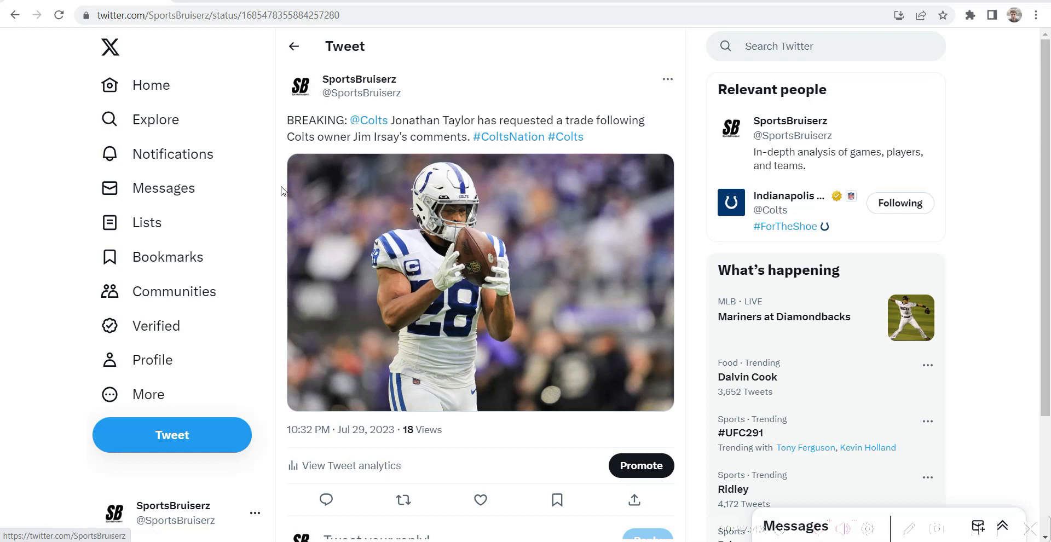
pyautogui.moveTo(499, 78)
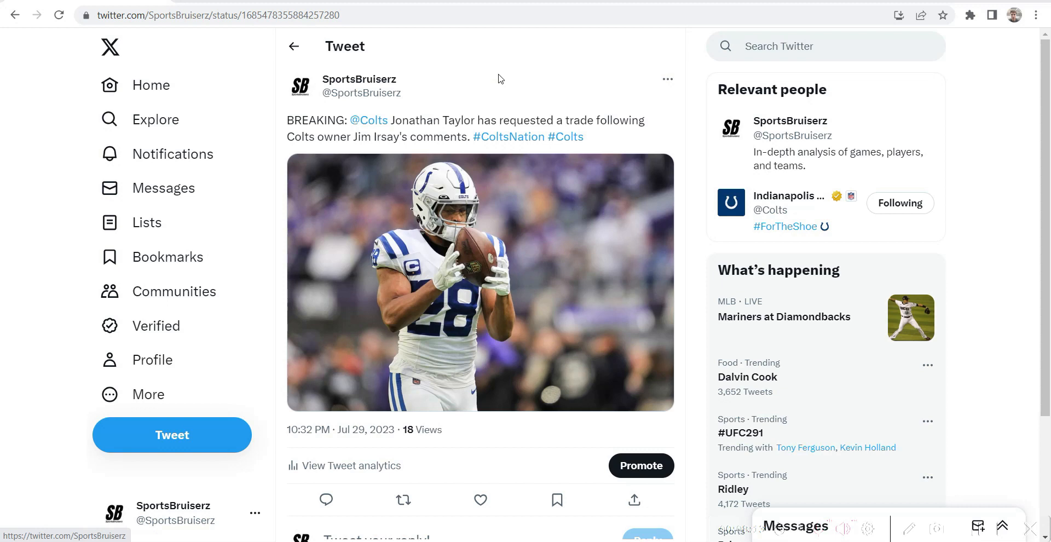
pyautogui.moveTo(508, 73)
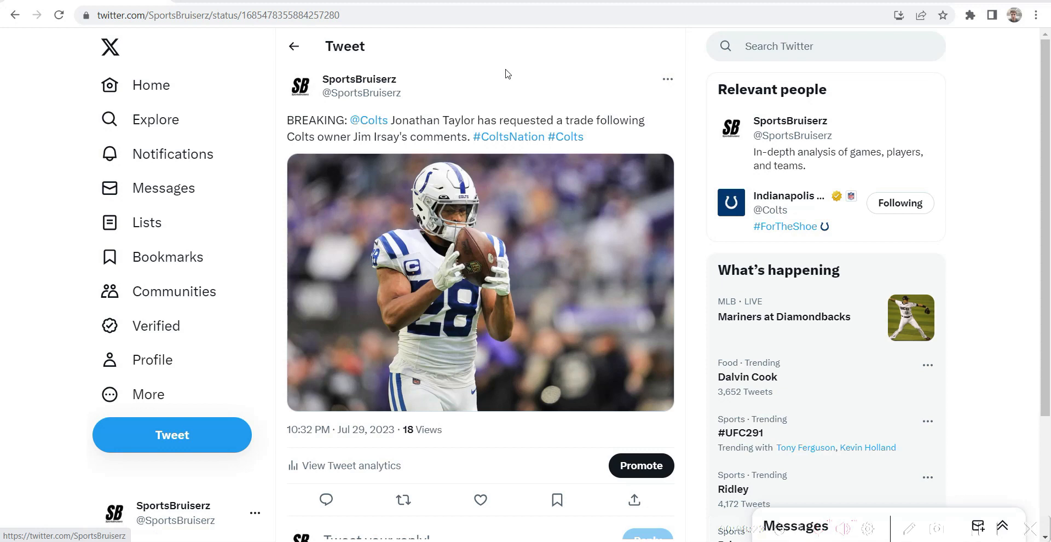
pyautogui.moveTo(555, 43)
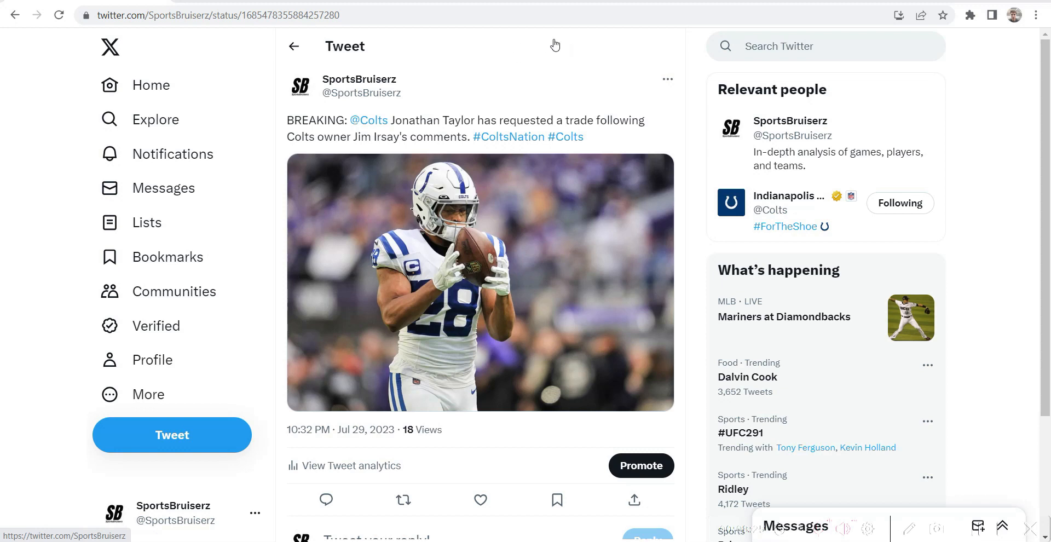
pyautogui.moveTo(552, 52)
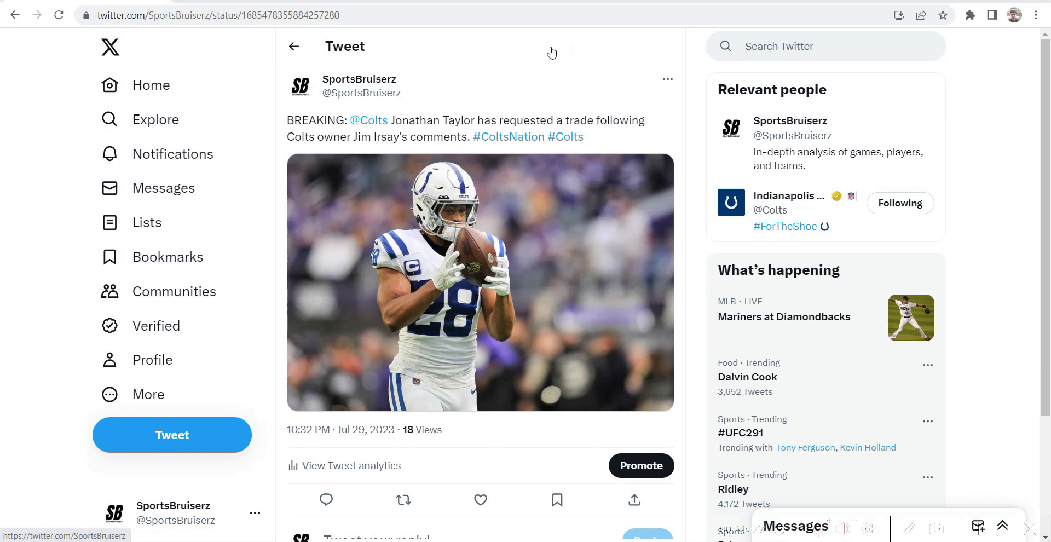